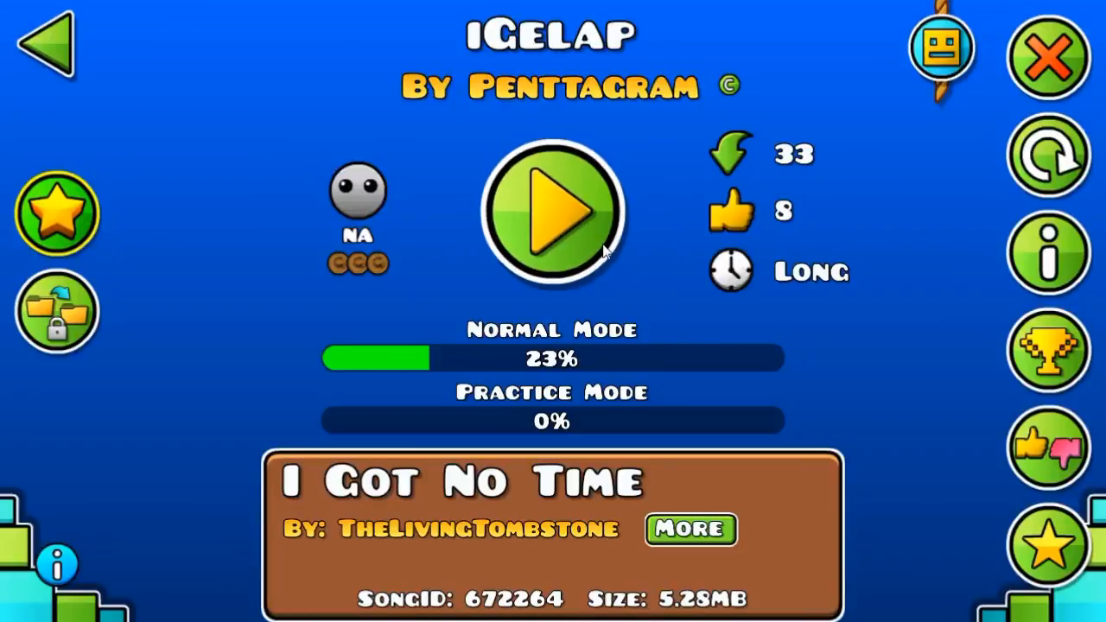
- Launch the iGelap level by Penttagram in normal mode, beginning Attempt 1
{"action": "left_click", "coordinate": [553, 210]}
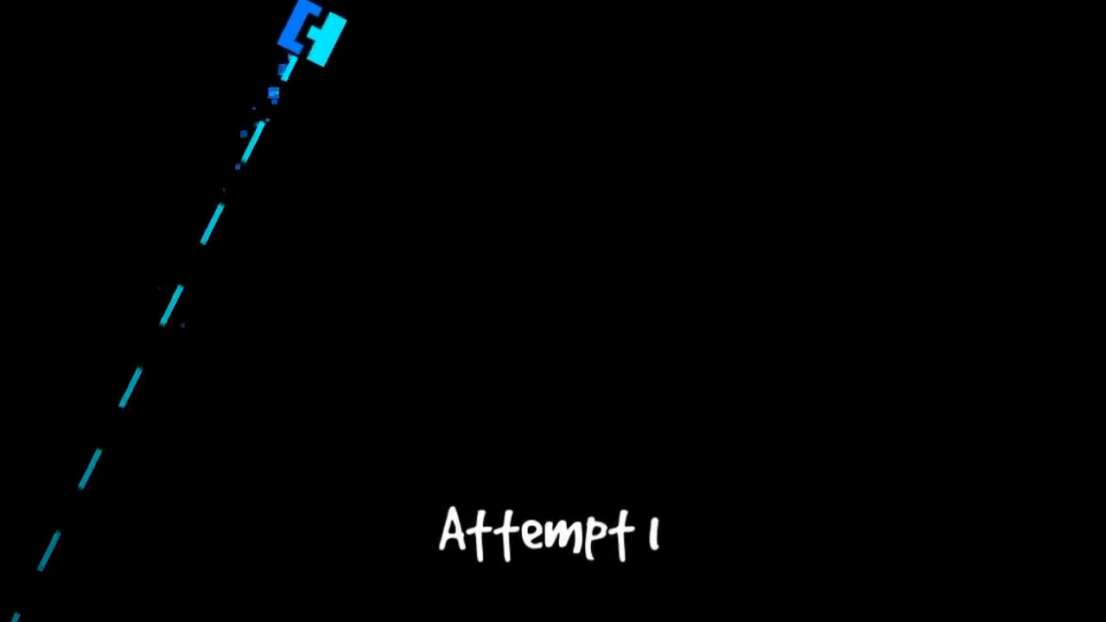